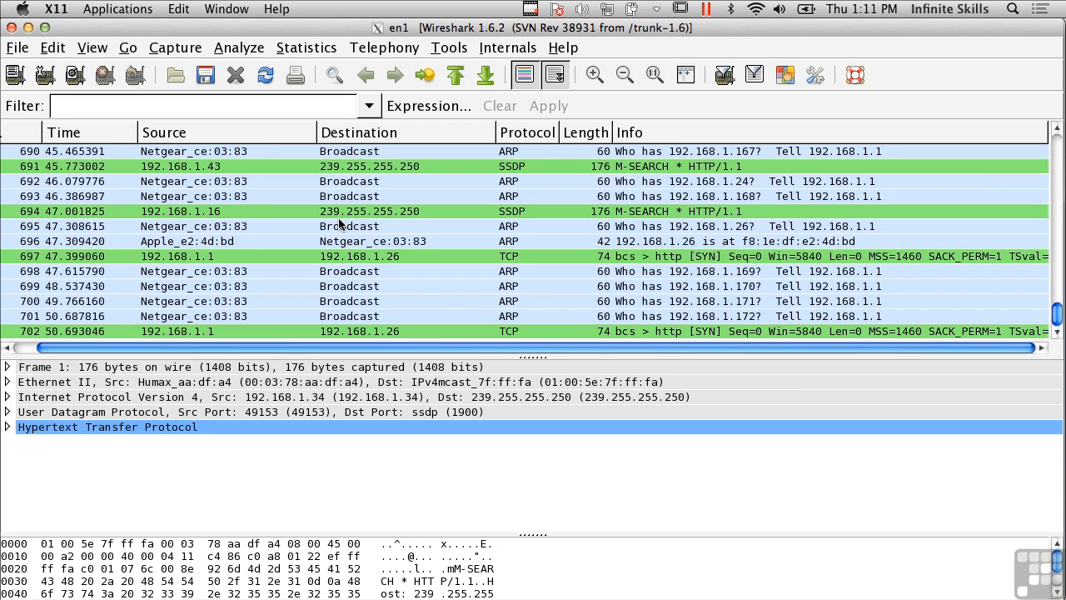
Select the TCP FIN, ACK packet from 69.32.133.79 in the packet list.
scroll("up", 3)
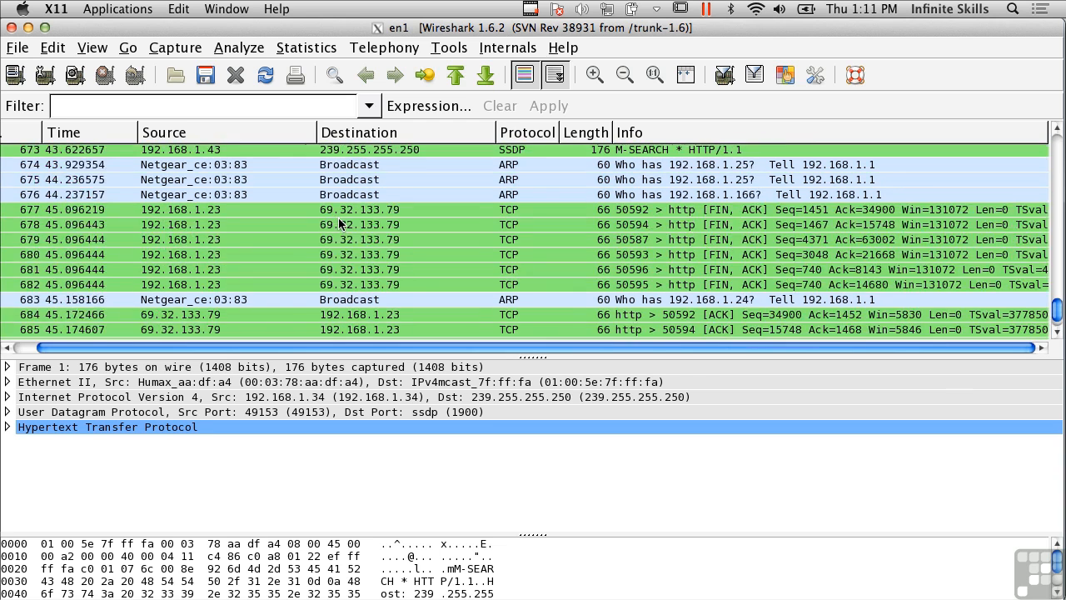
scroll("up", 3)
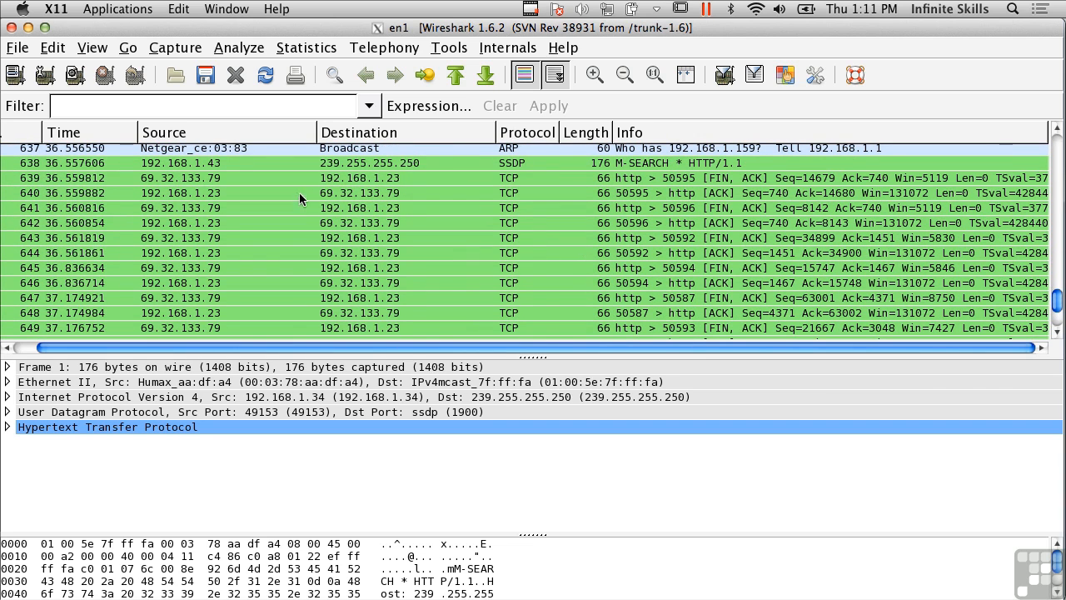
left_click(333, 177)
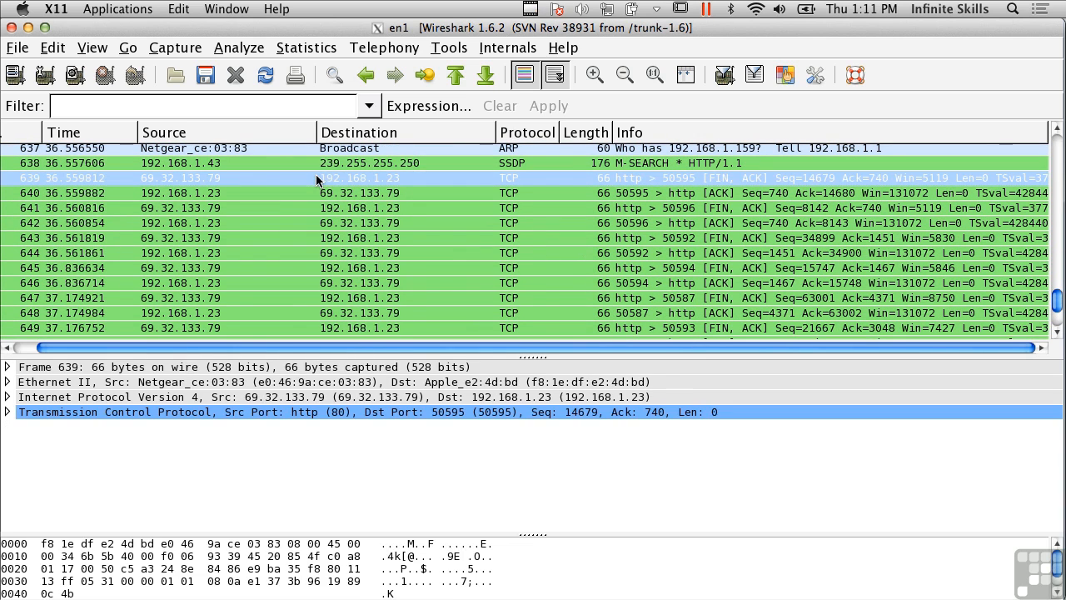
left_click(27, 414)
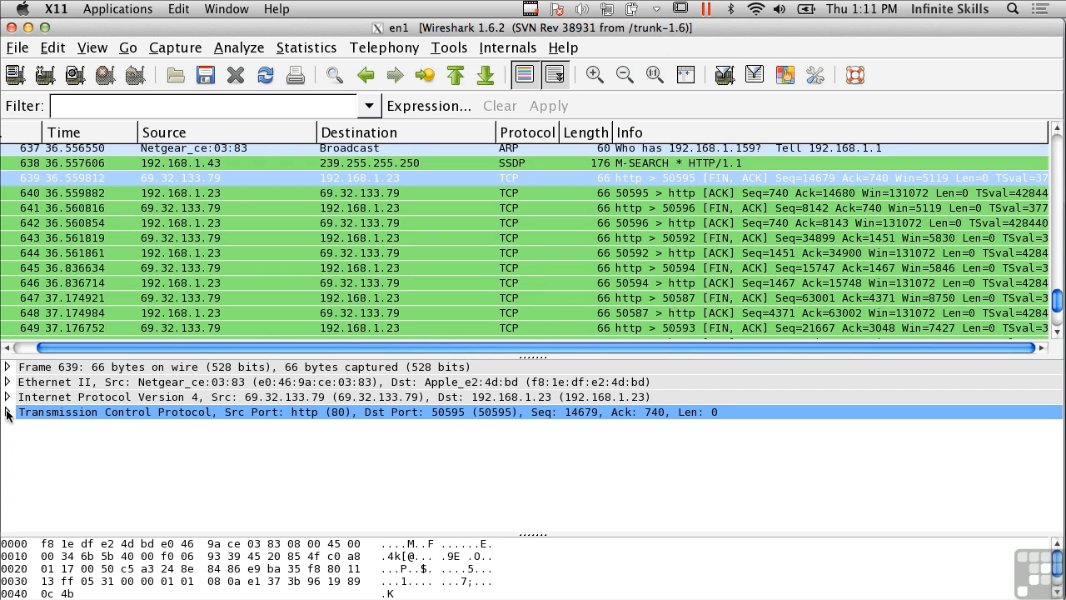
left_click(241, 367)
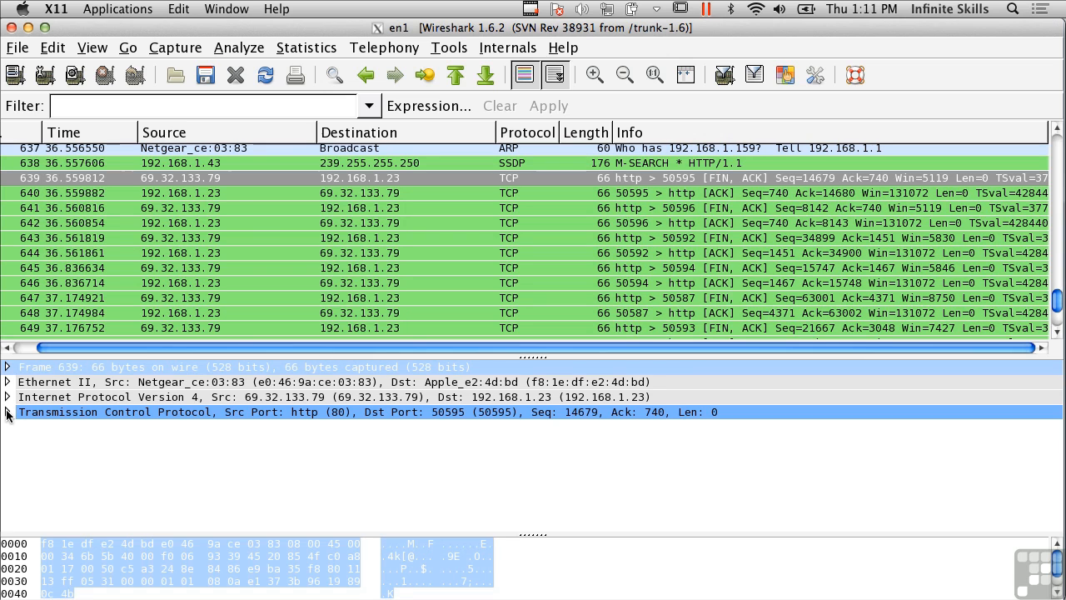
Expand the packet's IPv4 and TCP headers to reveal ports, sequence numbers and flags.
left_click(6, 397)
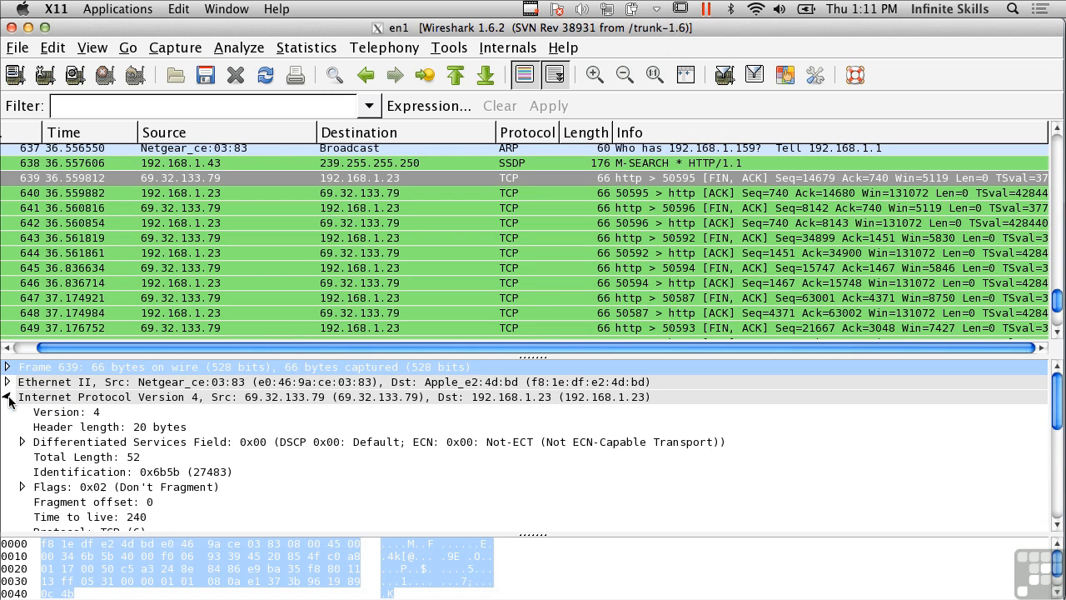
left_click(8, 381)
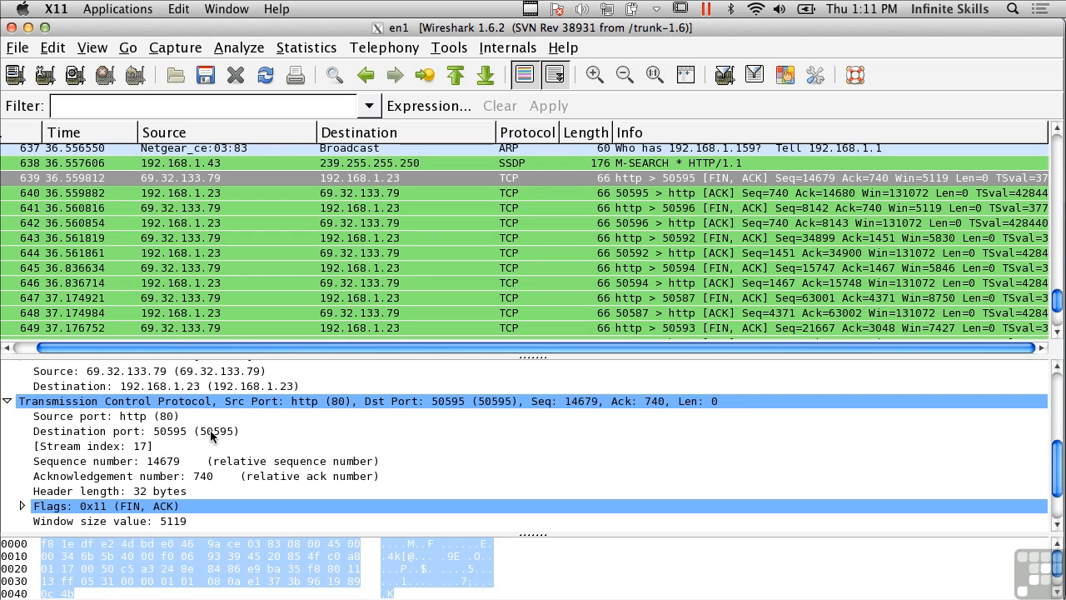
scroll("up", 3)
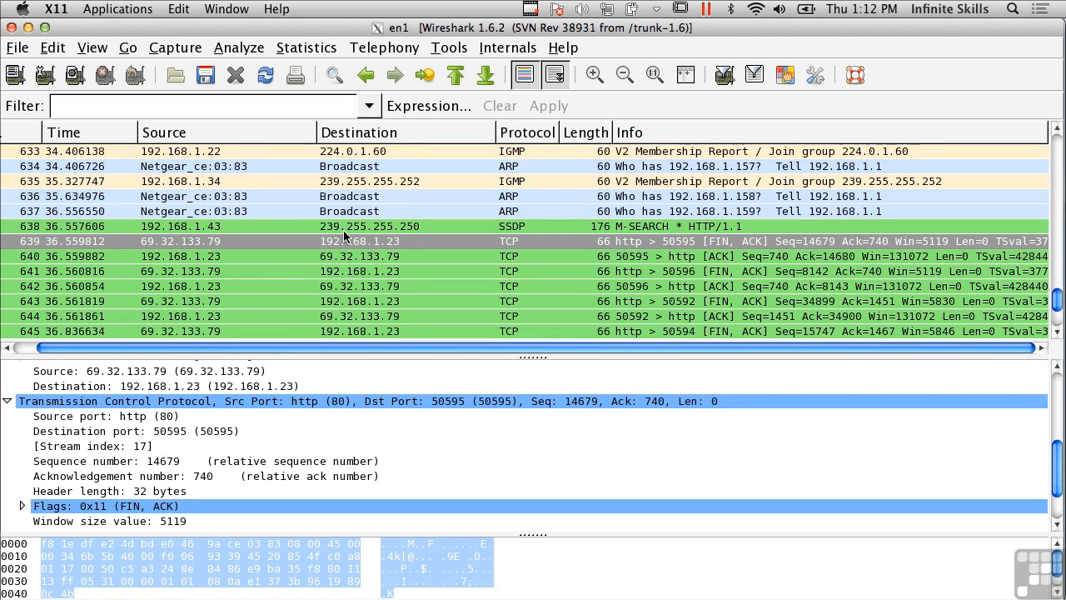
scroll("up", 3)
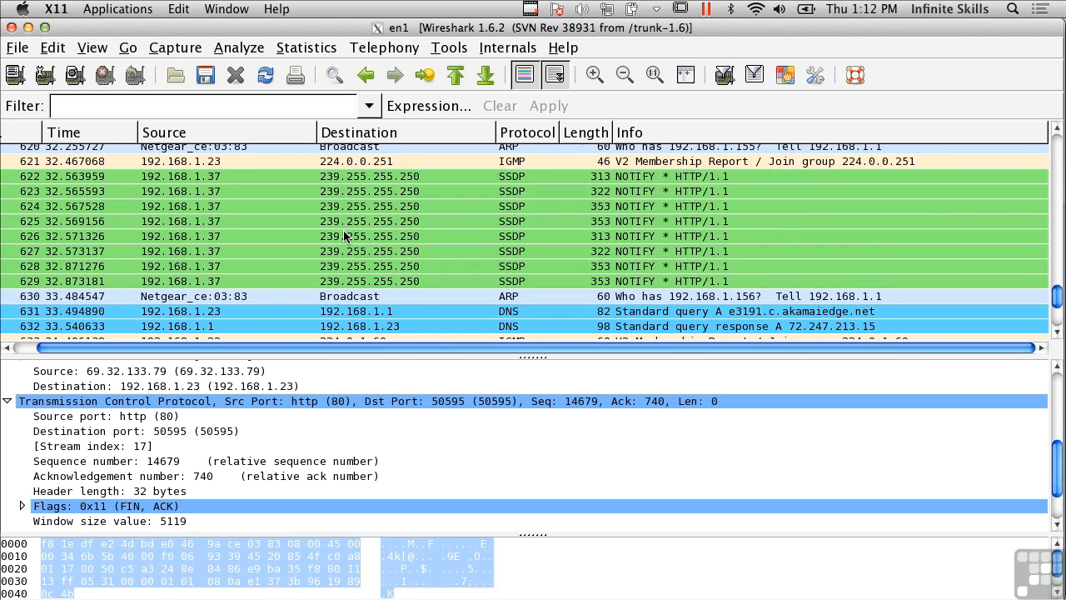
scroll("down", 3)
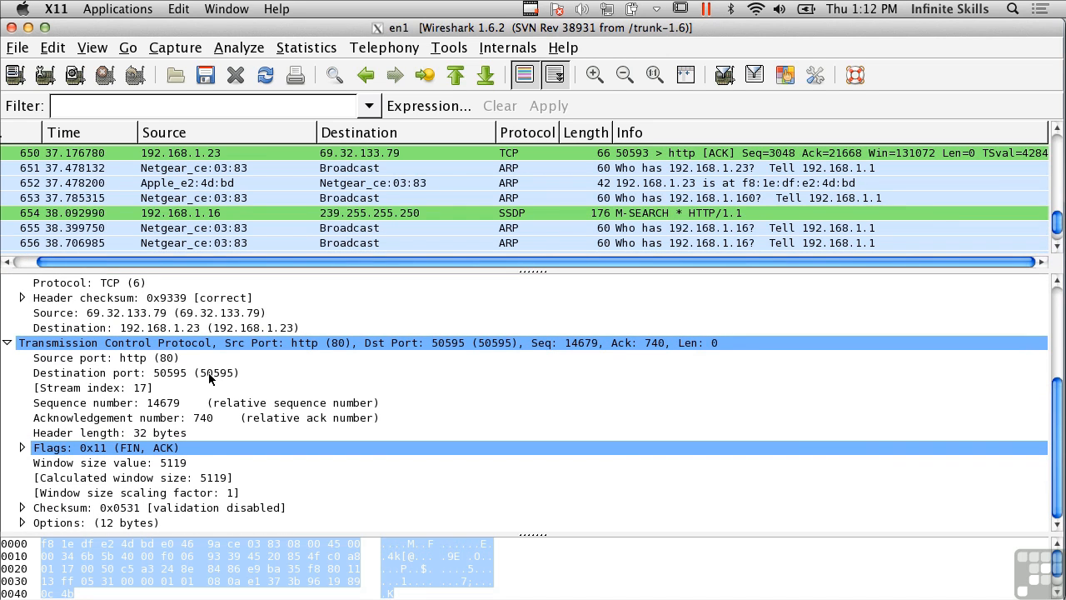
mouse_move(179, 372)
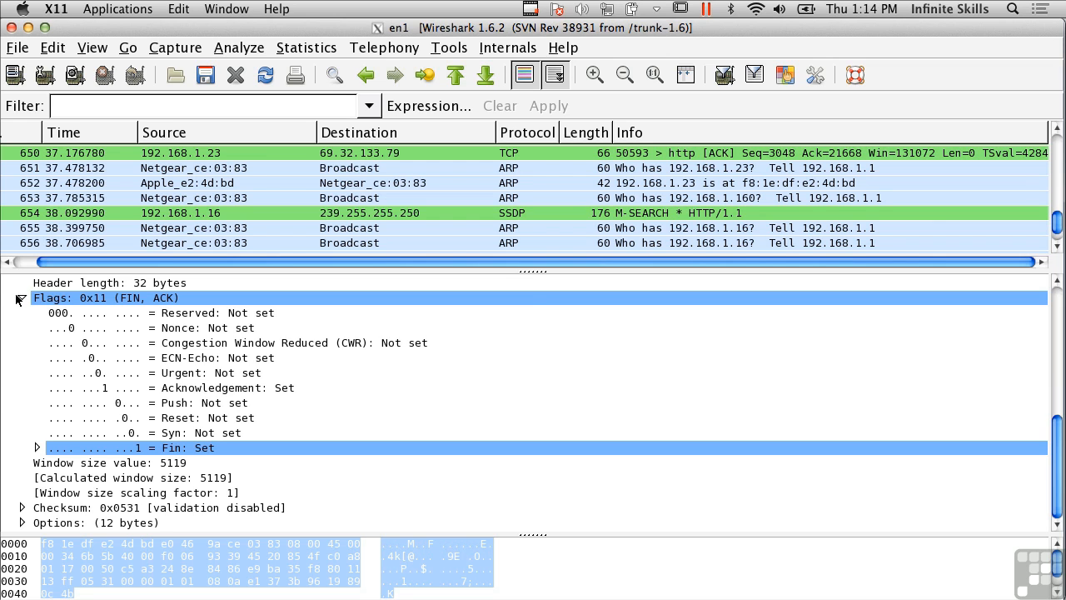
Collapse the TCP Flags breakdown so the IPv4 fields and source port http (80) show.
left_click(23, 296)
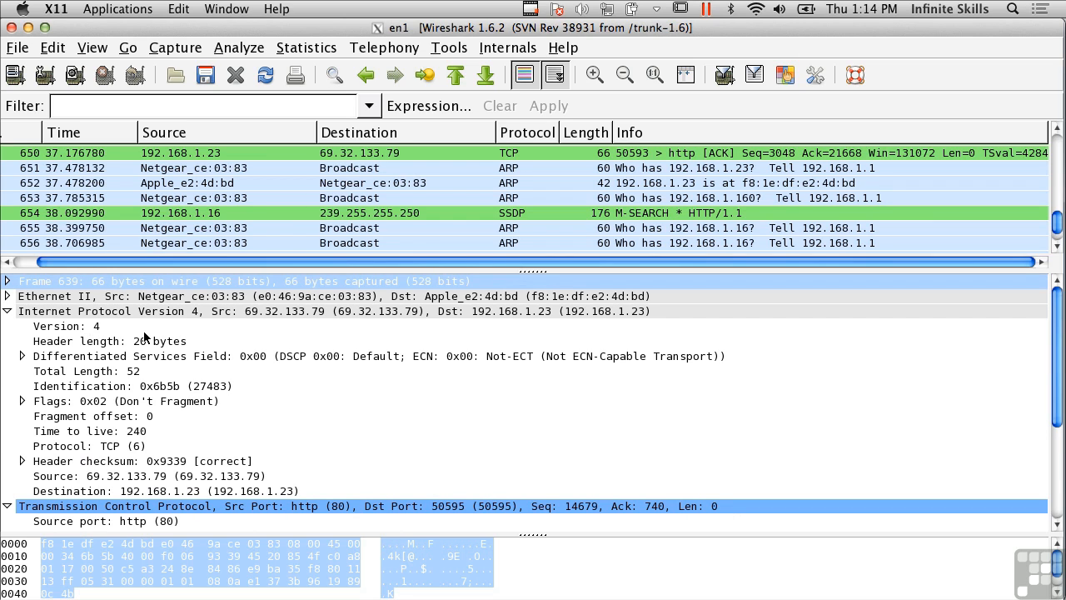
mouse_move(335, 382)
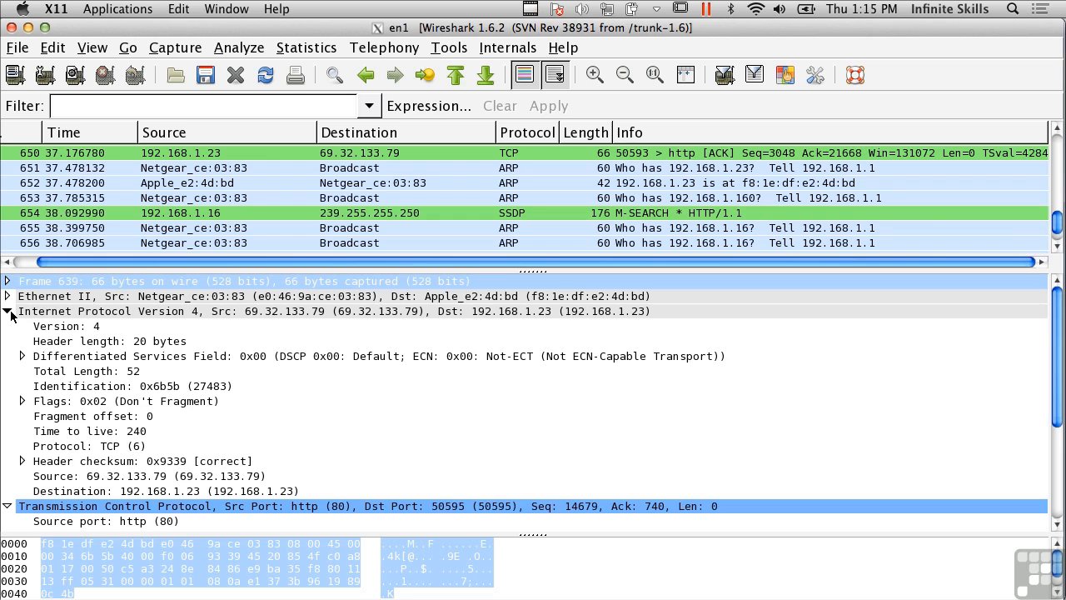
Collapse the IPv4 header and select the ARP request for 192.168.1.23 from Netgear_ce:03:83.
left_click(7, 312)
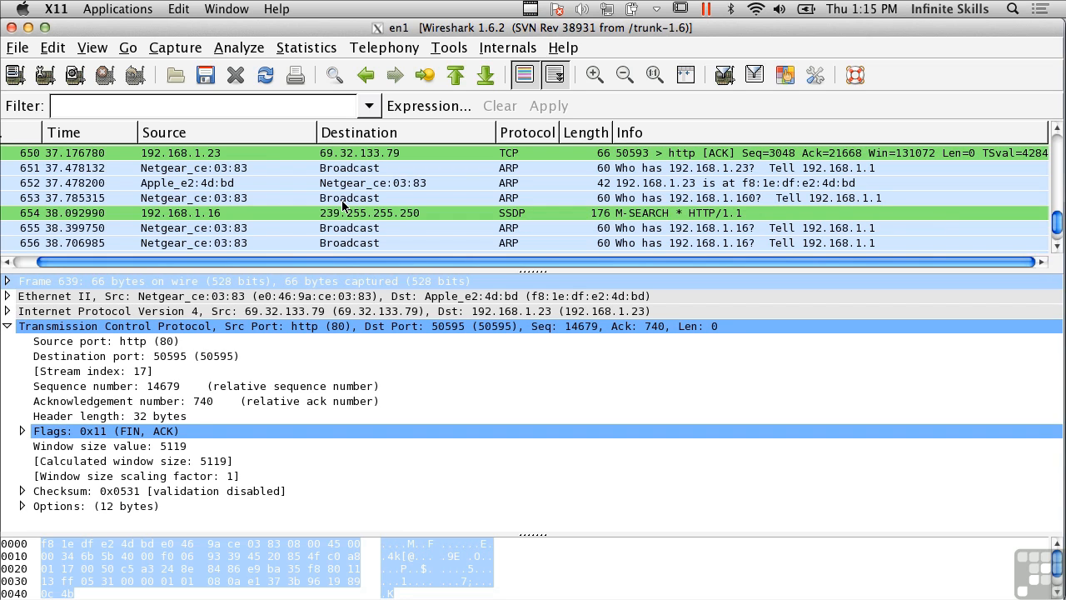
left_click(333, 167)
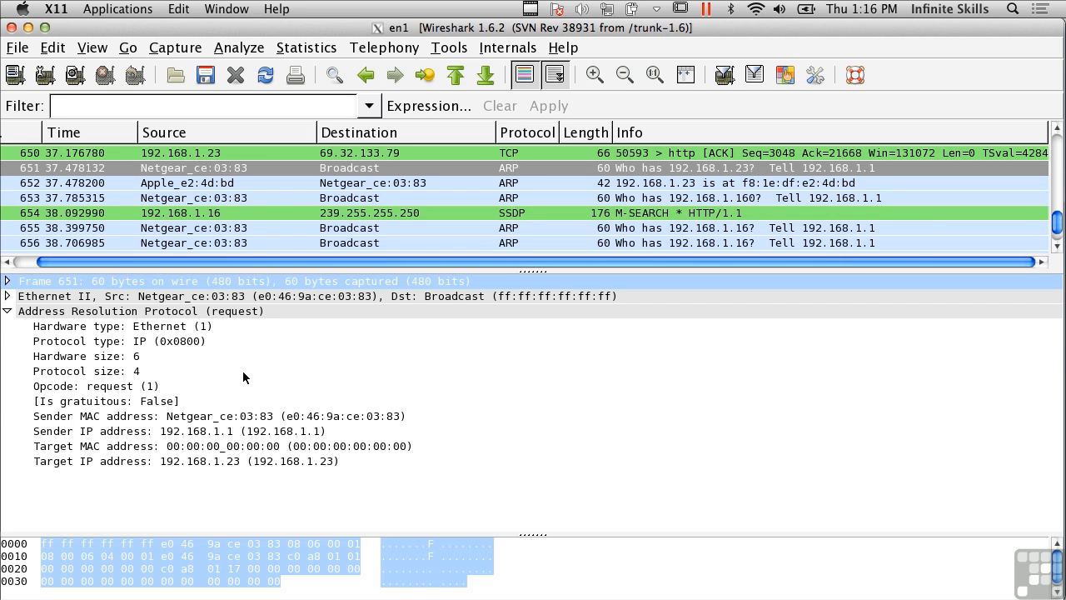
mouse_move(299, 220)
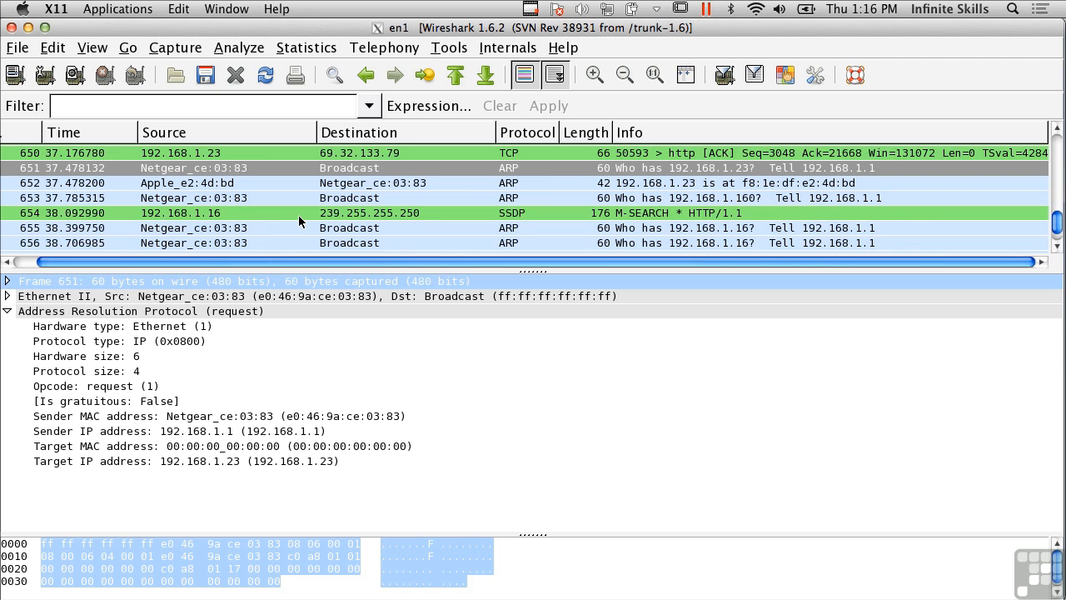
Select packet 631, the DNS standard query from 192.168.1.23 to 192.168.1.1.
scroll("up", 3)
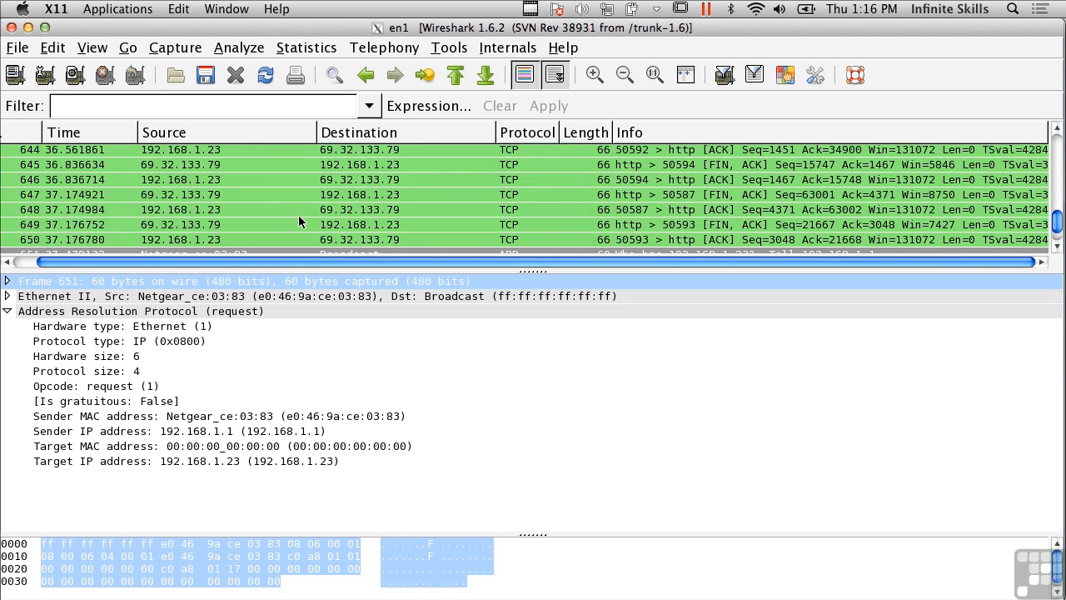
scroll("up", 3)
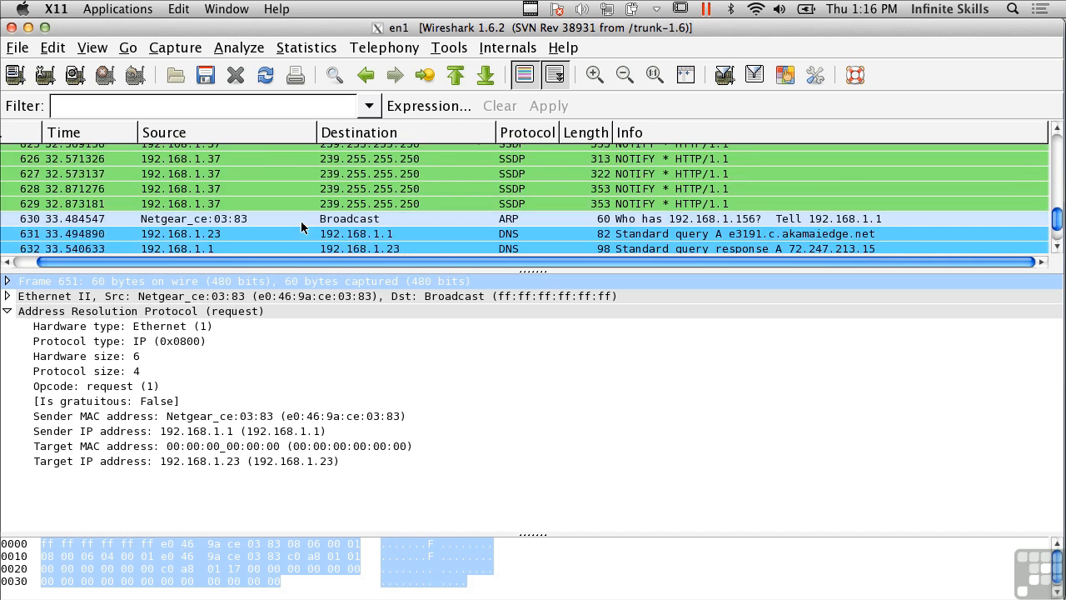
scroll("down", 3)
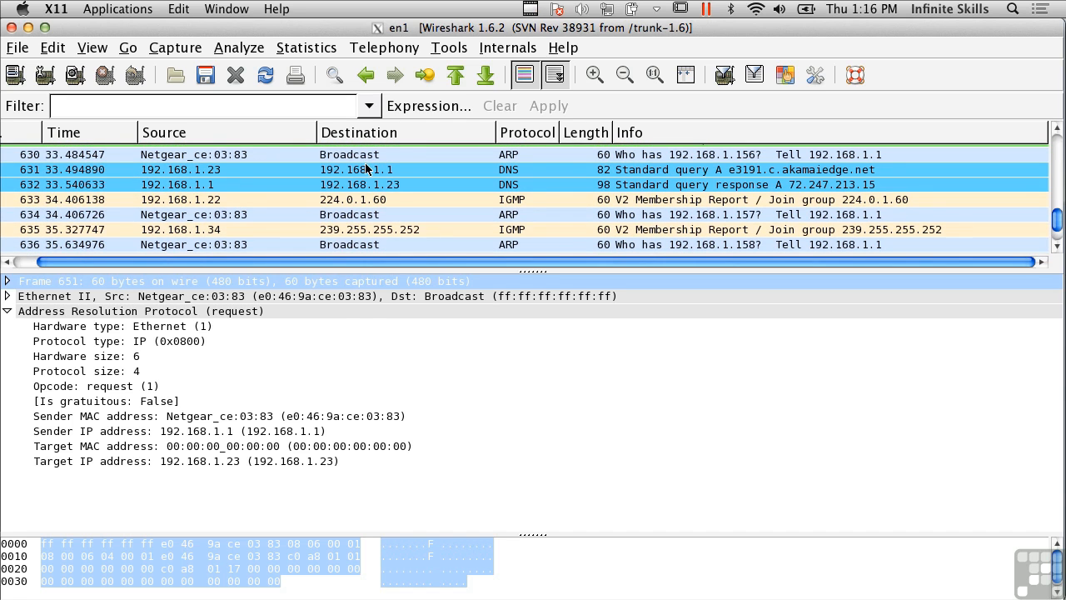
left_click(359, 170)
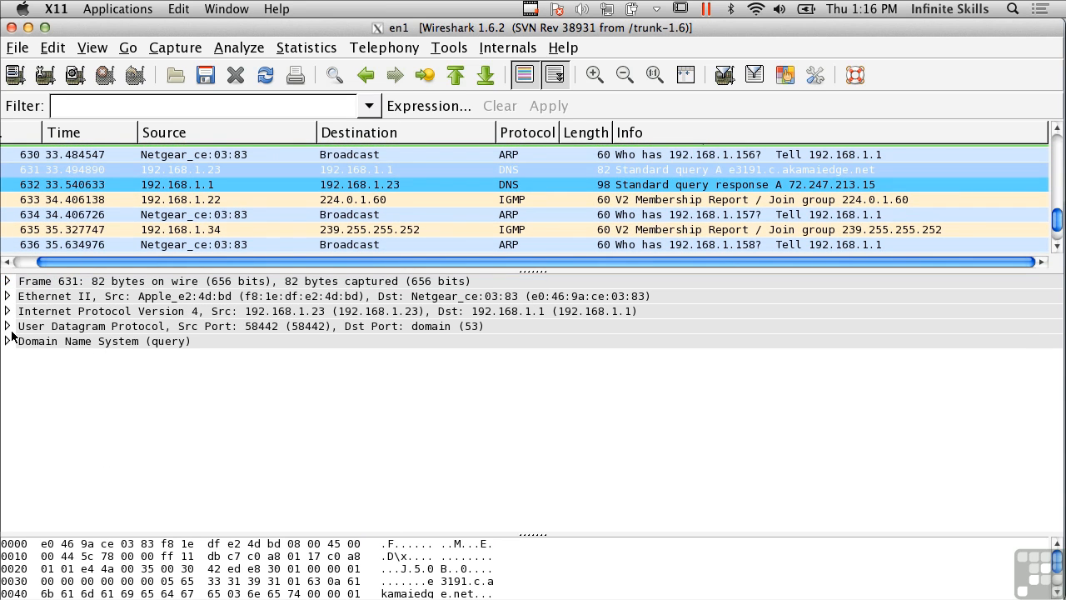
Expand the User Datagram Protocol header showing source 58442, destination domain (53), length and checksum.
left_click(7, 325)
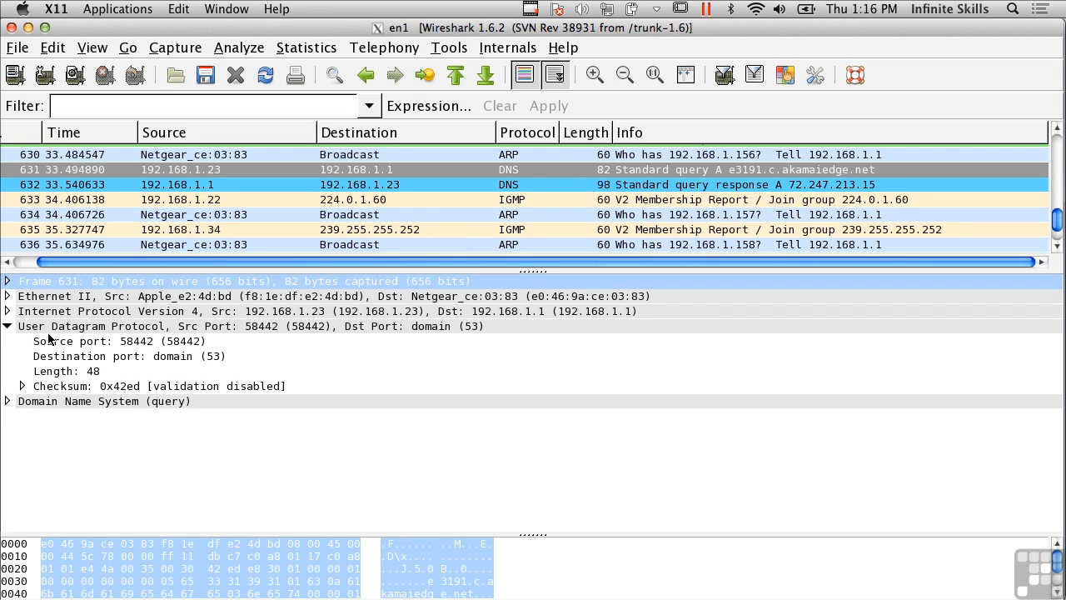
mouse_move(440, 402)
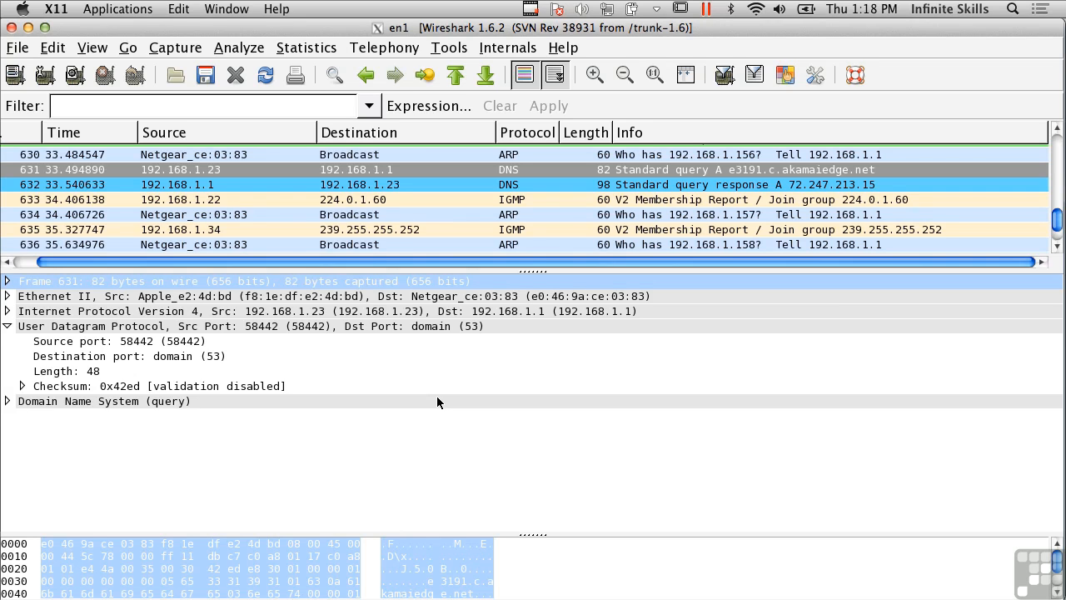
mouse_move(340, 385)
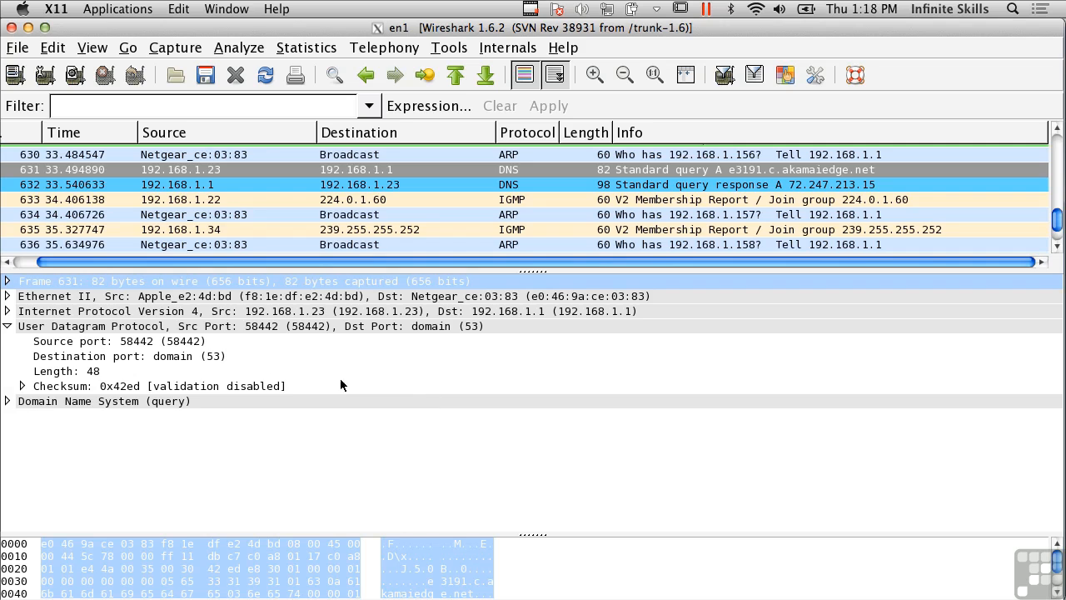
Highlight the UDP source port 58442 so its two bytes are marked in the raw dump.
left_click(120, 340)
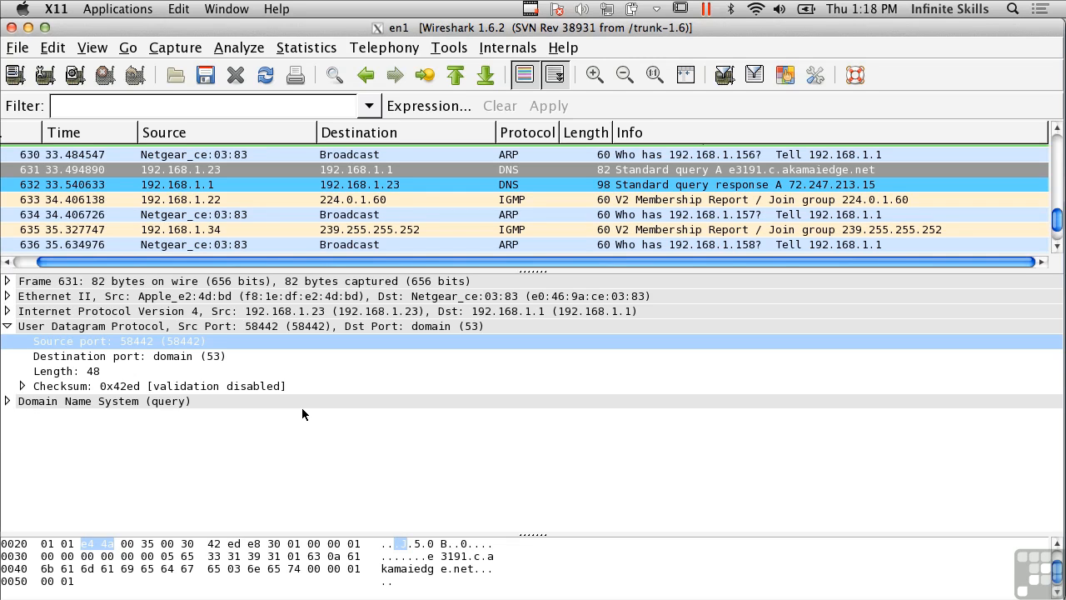
mouse_move(247, 365)
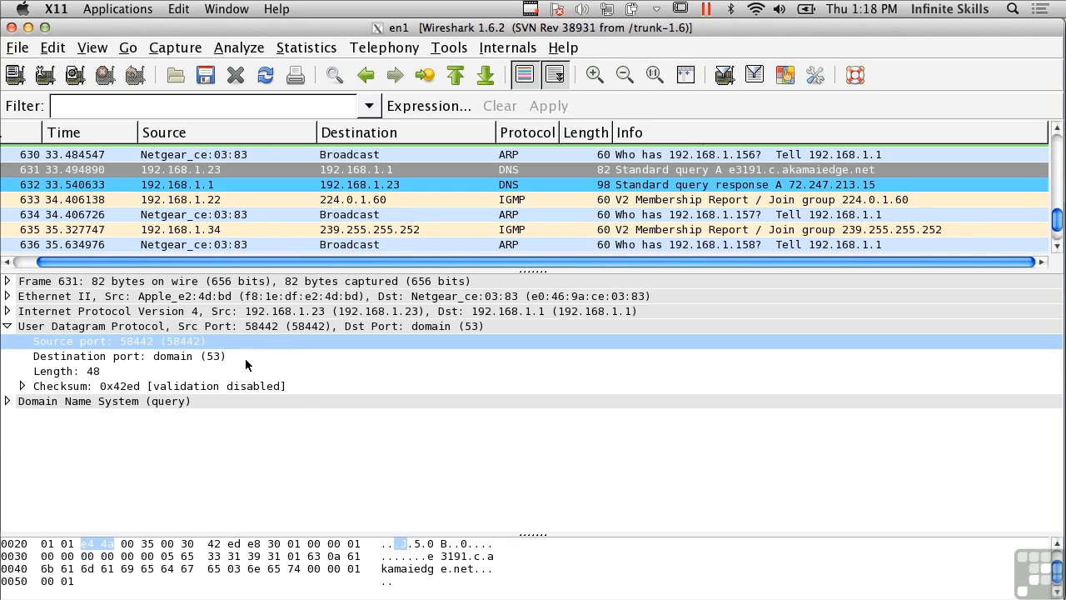
mouse_move(243, 360)
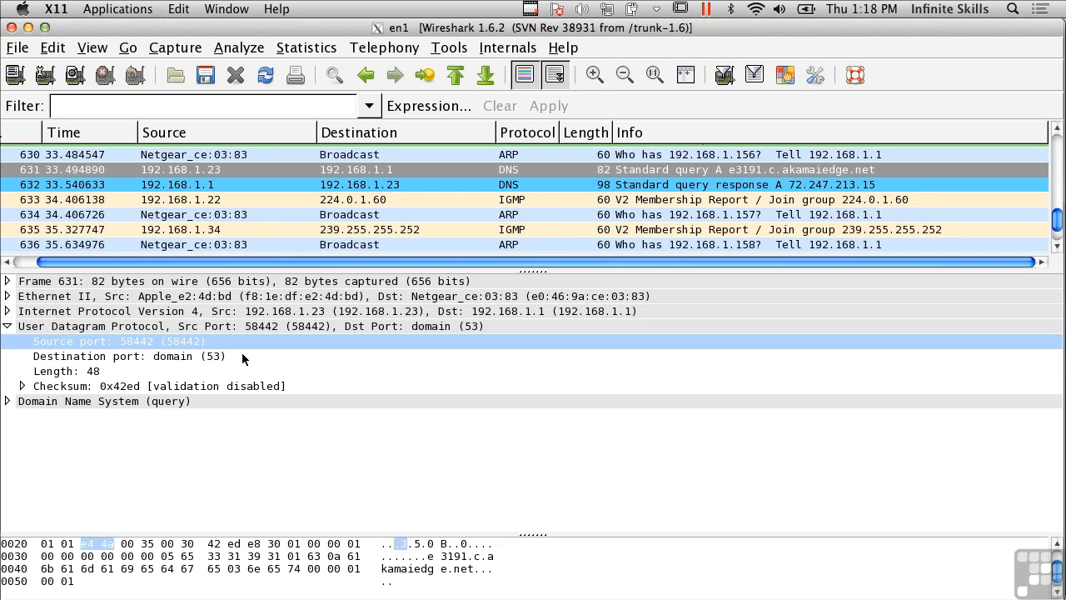
Highlight the UDP destination port domain (53) so its two bytes are marked in the raw dump.
left_click(146, 356)
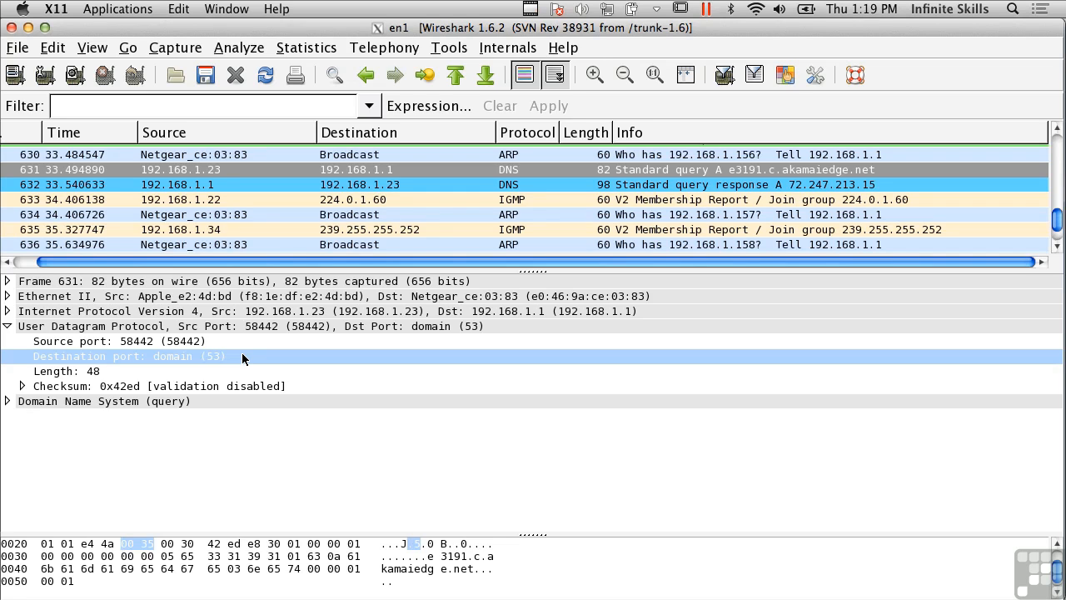
mouse_move(267, 320)
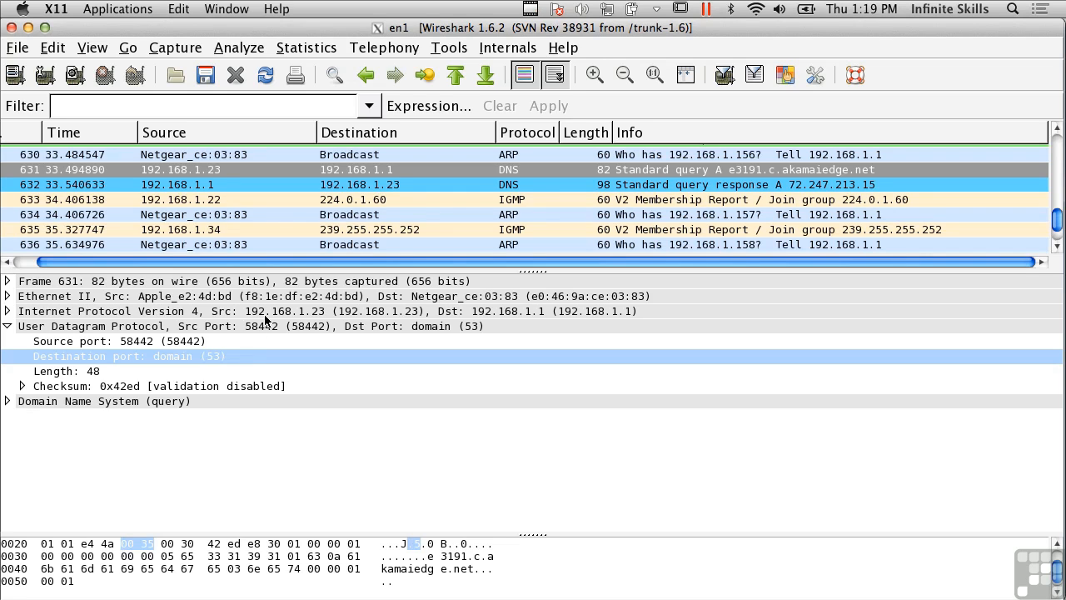
mouse_move(314, 210)
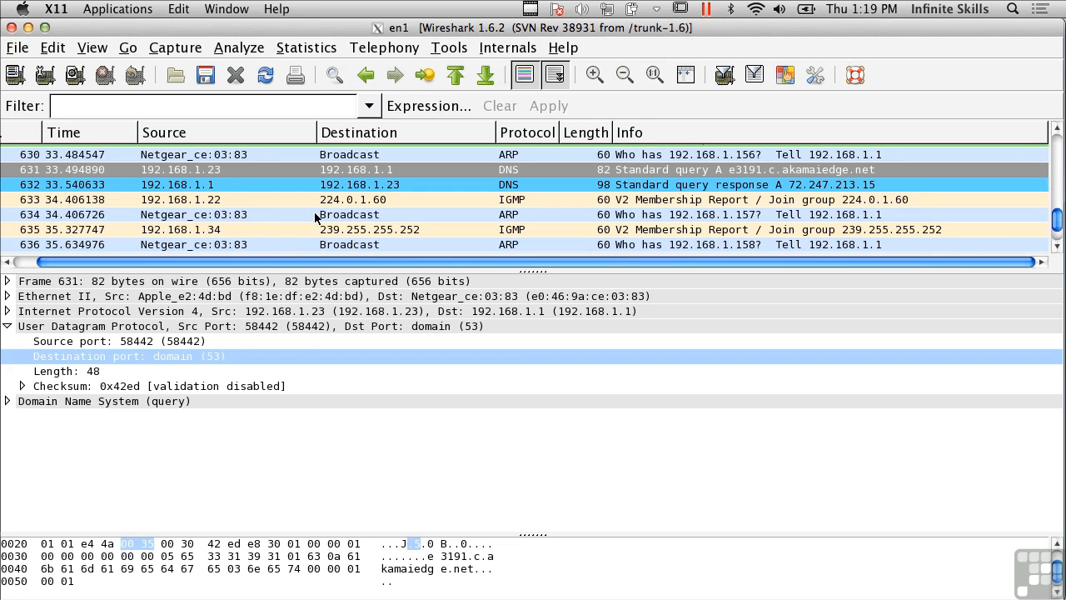
mouse_move(327, 223)
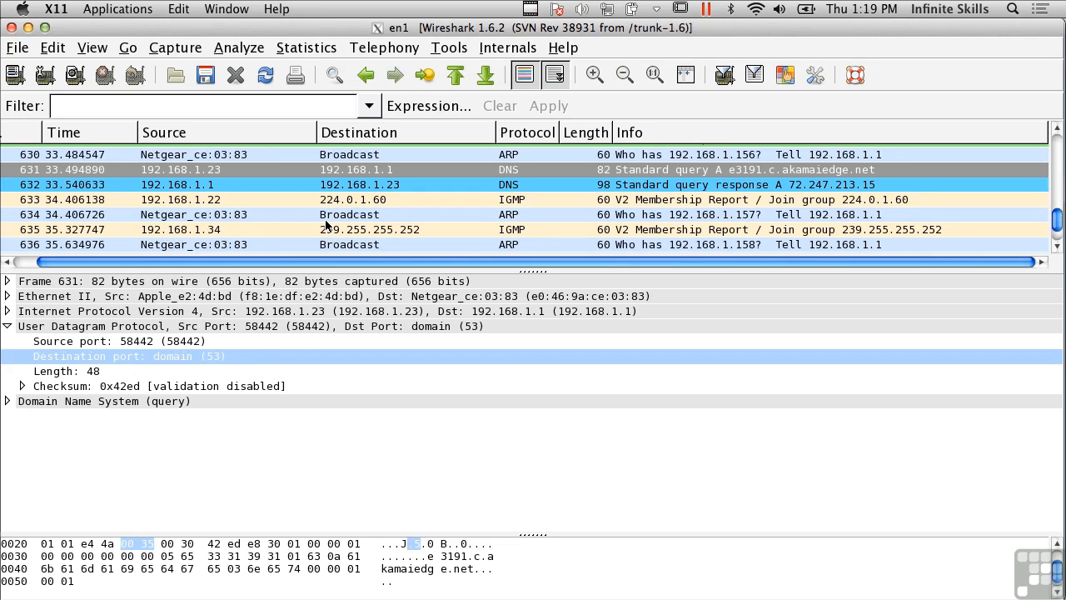
scroll("up", 3)
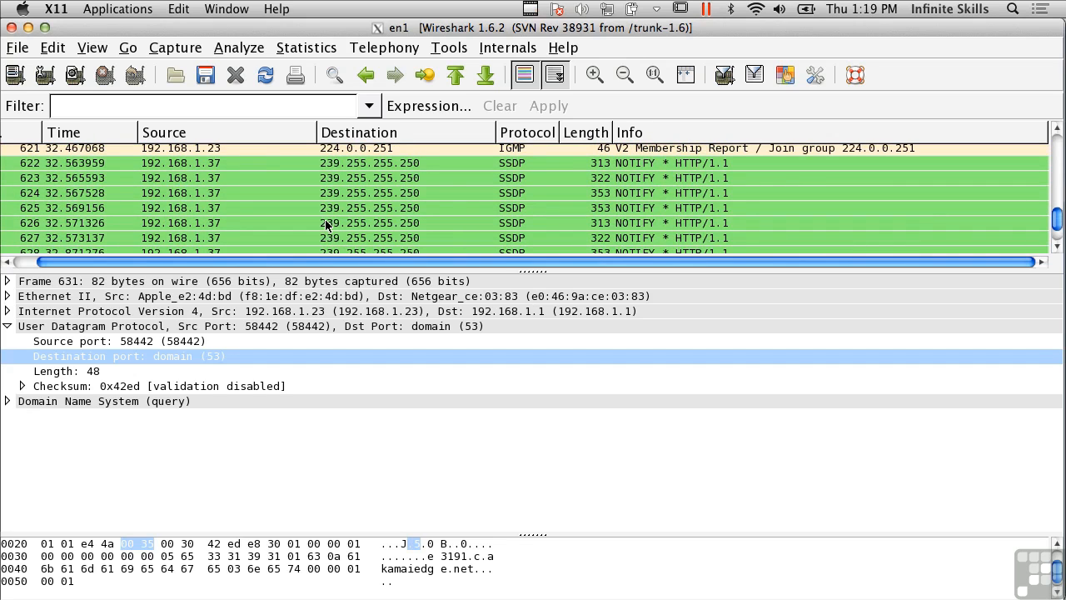